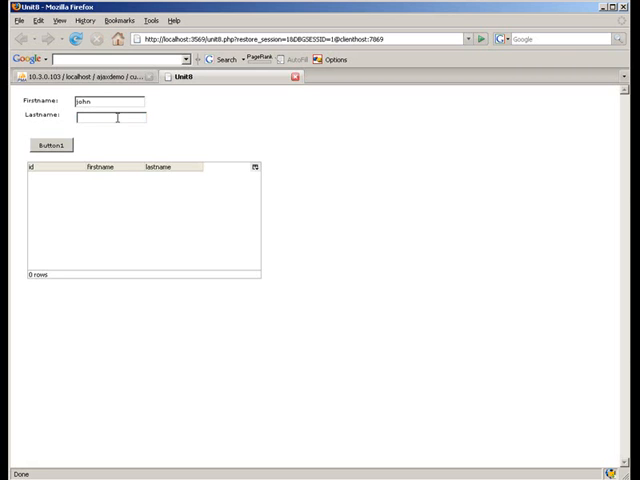
Step: Submit john doe through the form so he appears as the first row of the names table
click(56, 144)
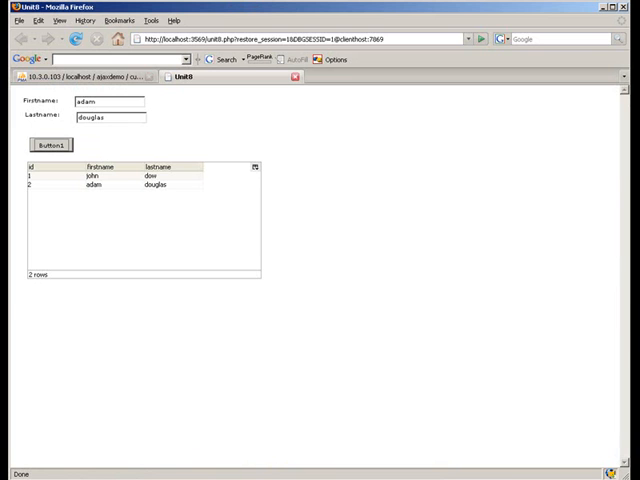